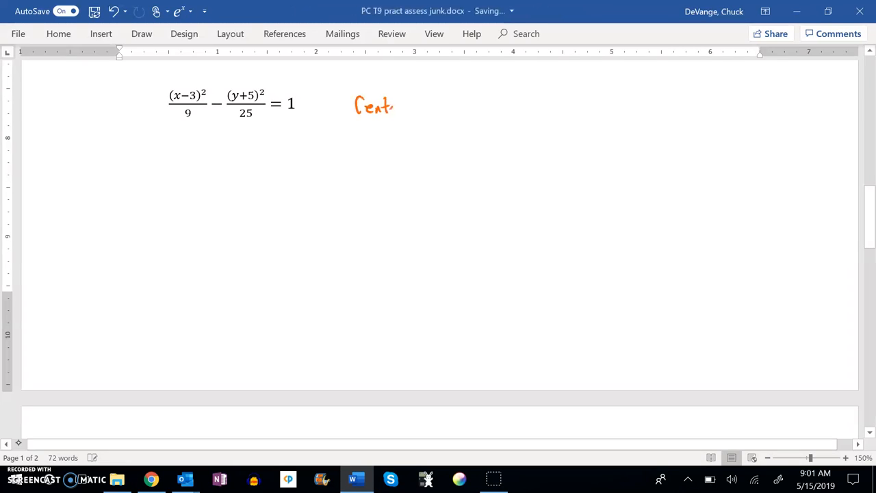
- Handwrite "foci, vertices" in orange ink beside the hyperbola equation
drag(390, 106, 445, 106)
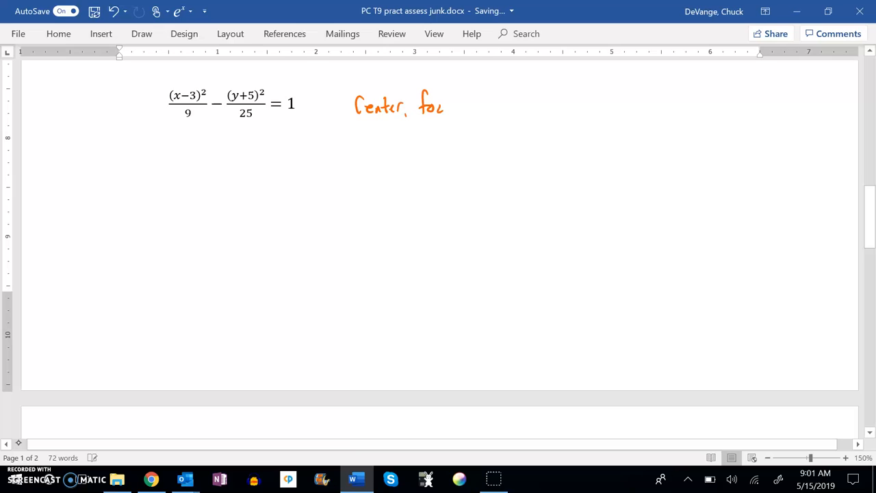
drag(445, 106, 486, 110)
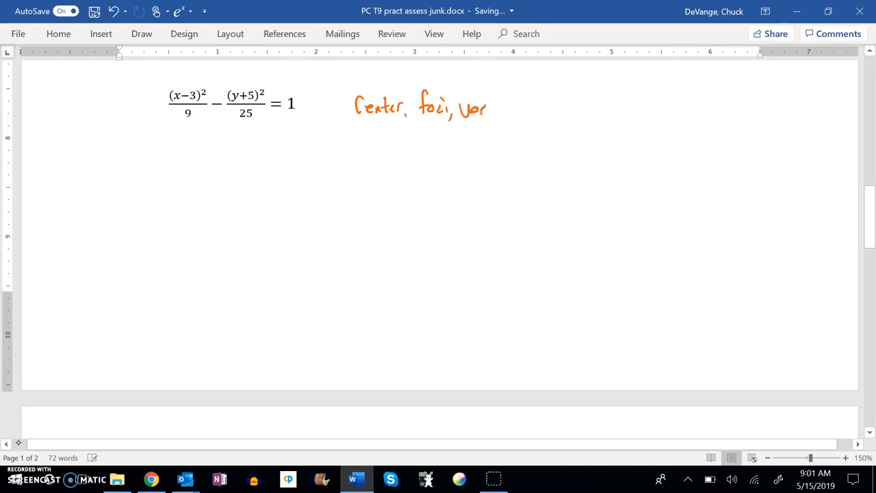
drag(465, 106, 524, 113)
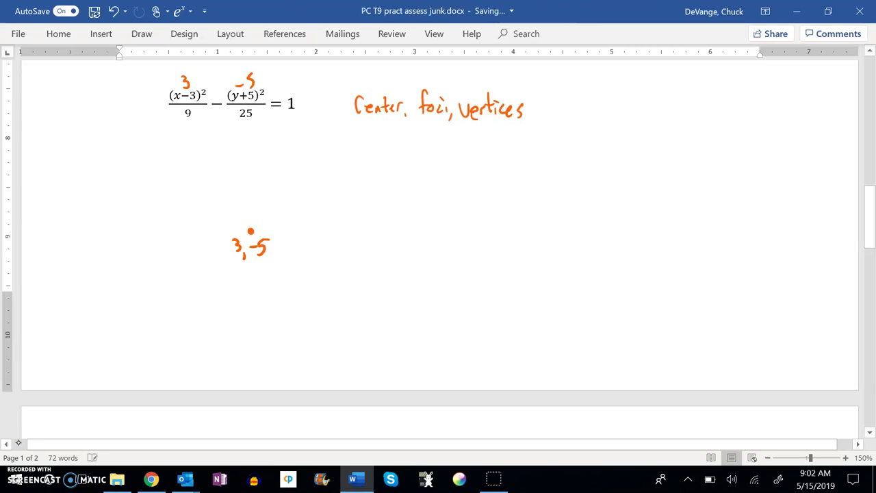
- Ink an arrow under the minus sign, sketch the left-opening curve, and dot a vertex
drag(222, 117, 219, 130)
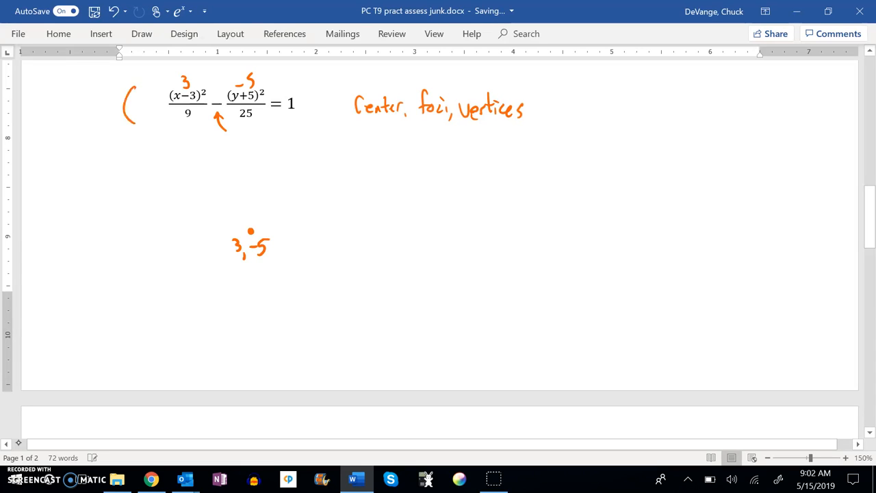
drag(108, 82, 109, 126)
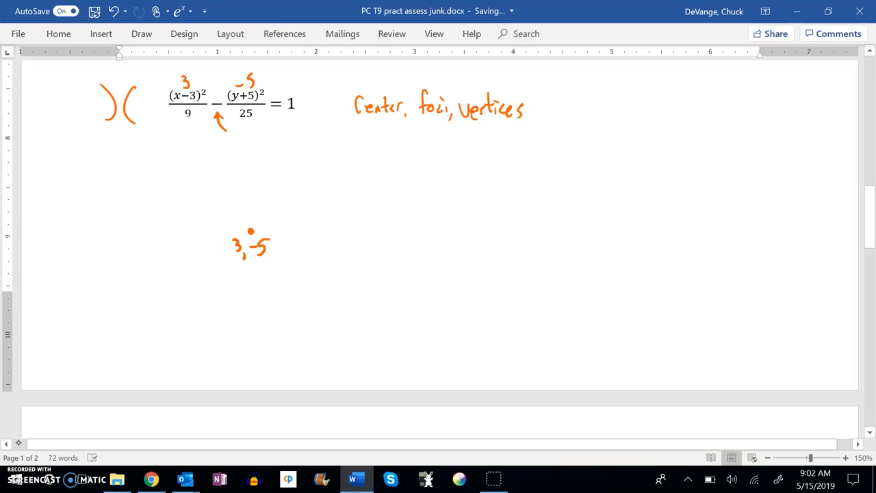
click(296, 232)
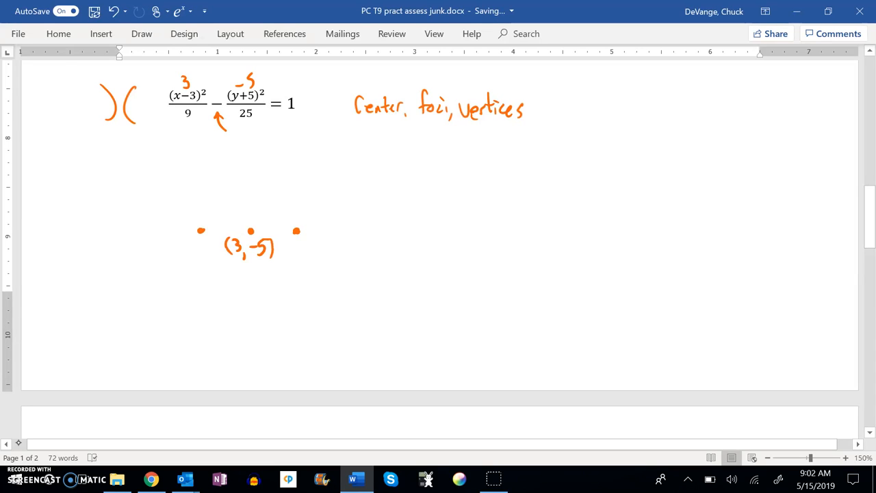
- Dot points above and below the center (3,-5) for the box
click(250, 158)
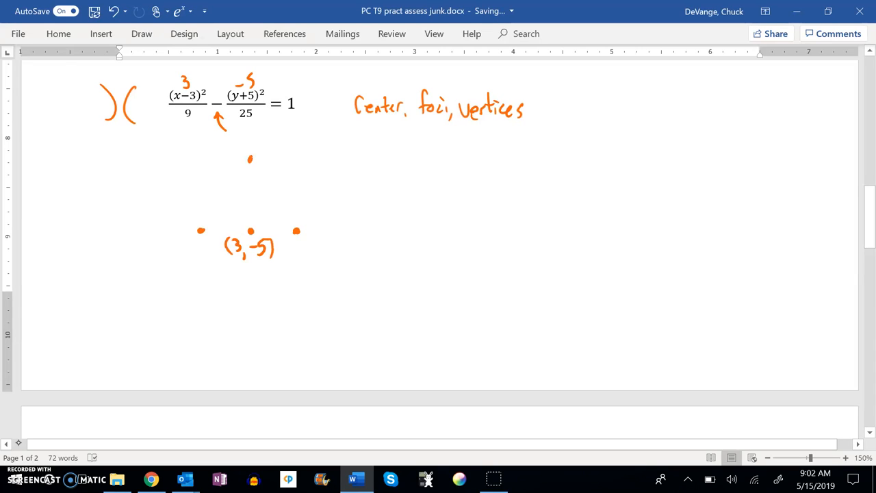
click(253, 309)
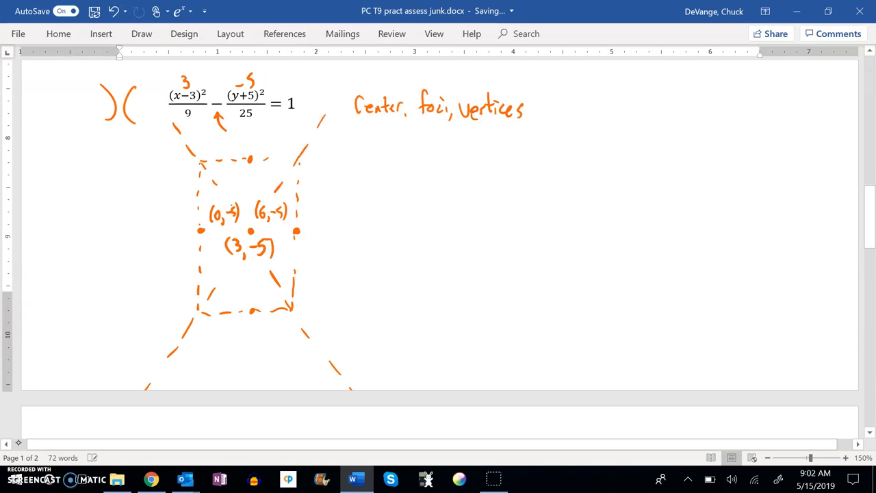
- Extend a dashed asymptote diagonally past the box corner
drag(161, 123, 182, 315)
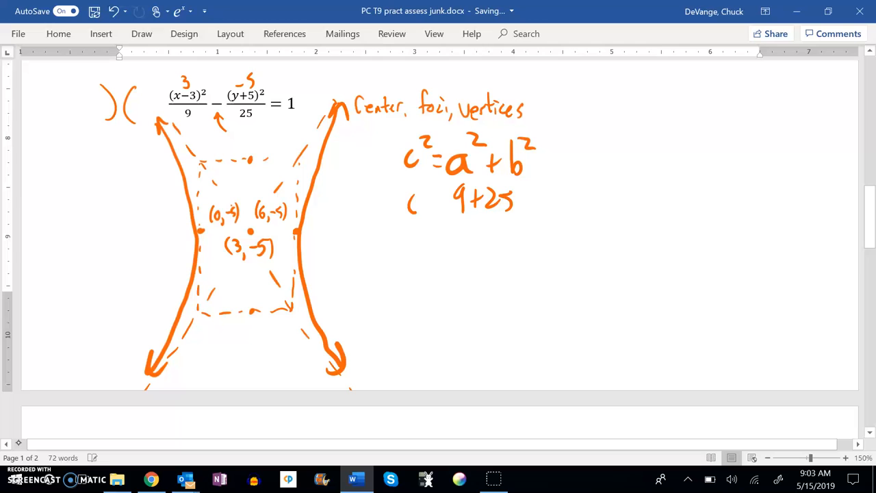
- Write c² = 9 + 25 and c as the square root of 34
drag(421, 198, 448, 199)
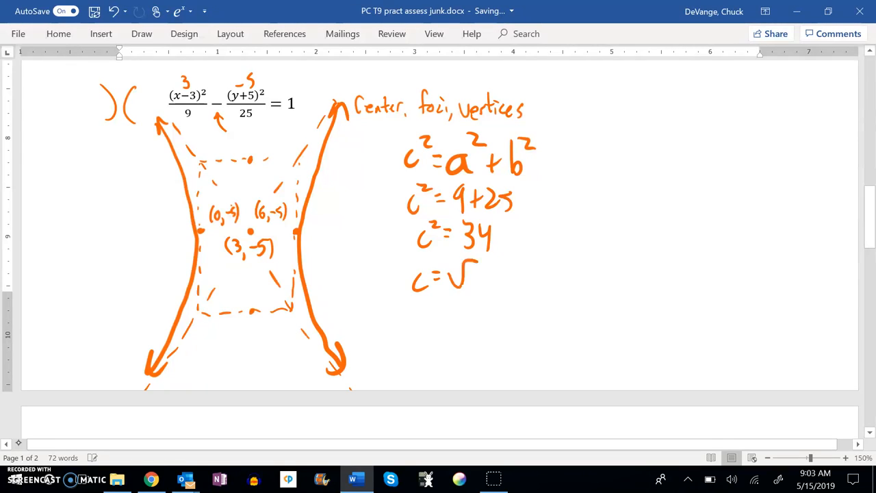
drag(466, 278, 490, 281)
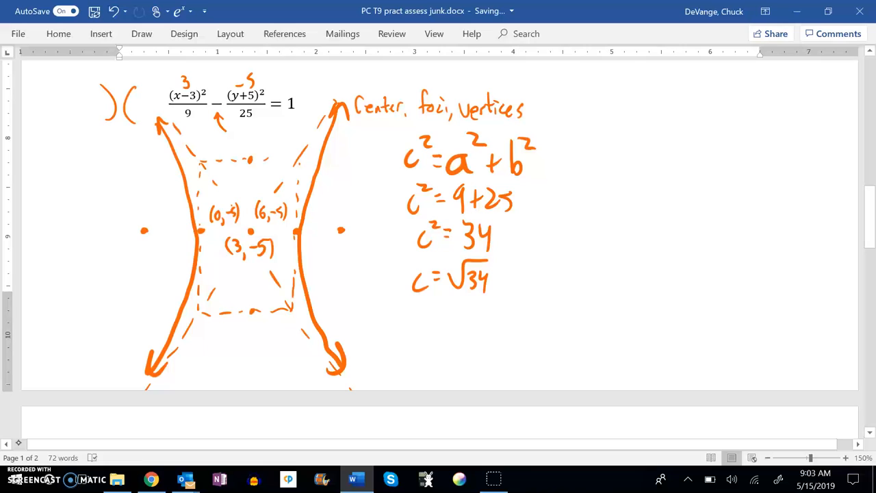
- Begin the right focus label with an opening parenthesis
drag(332, 246, 327, 267)
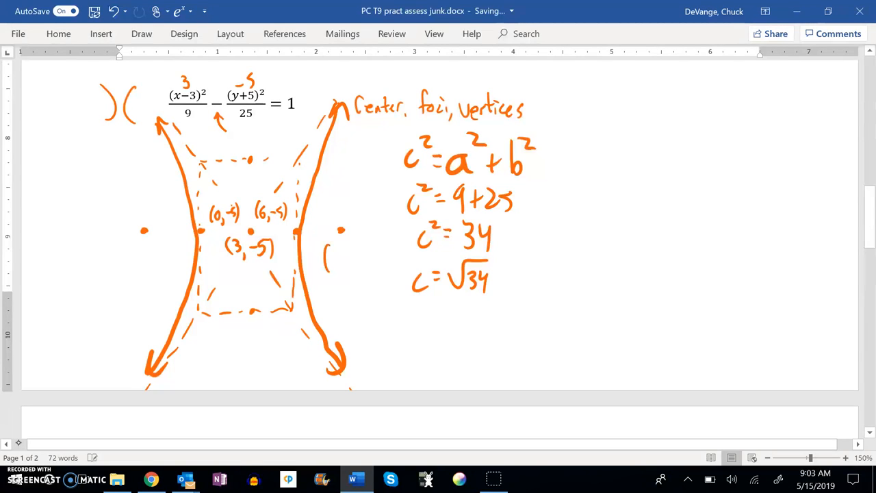